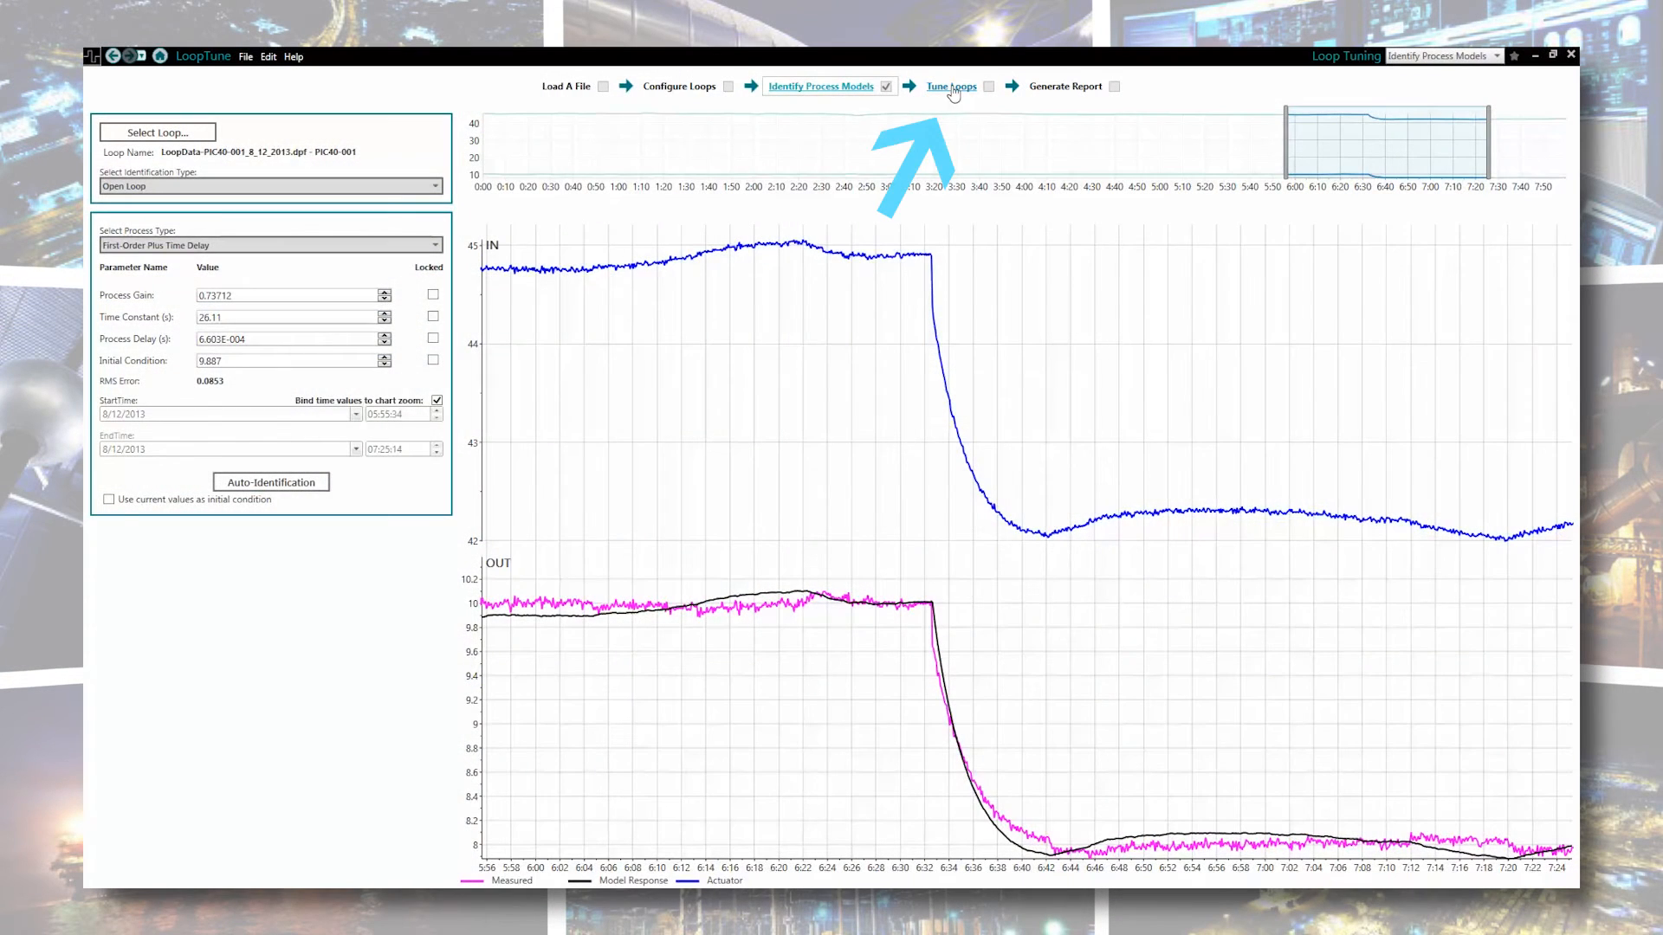
- Go to the Tune Loops step and set Tuning Type to User Specified
click(951, 86)
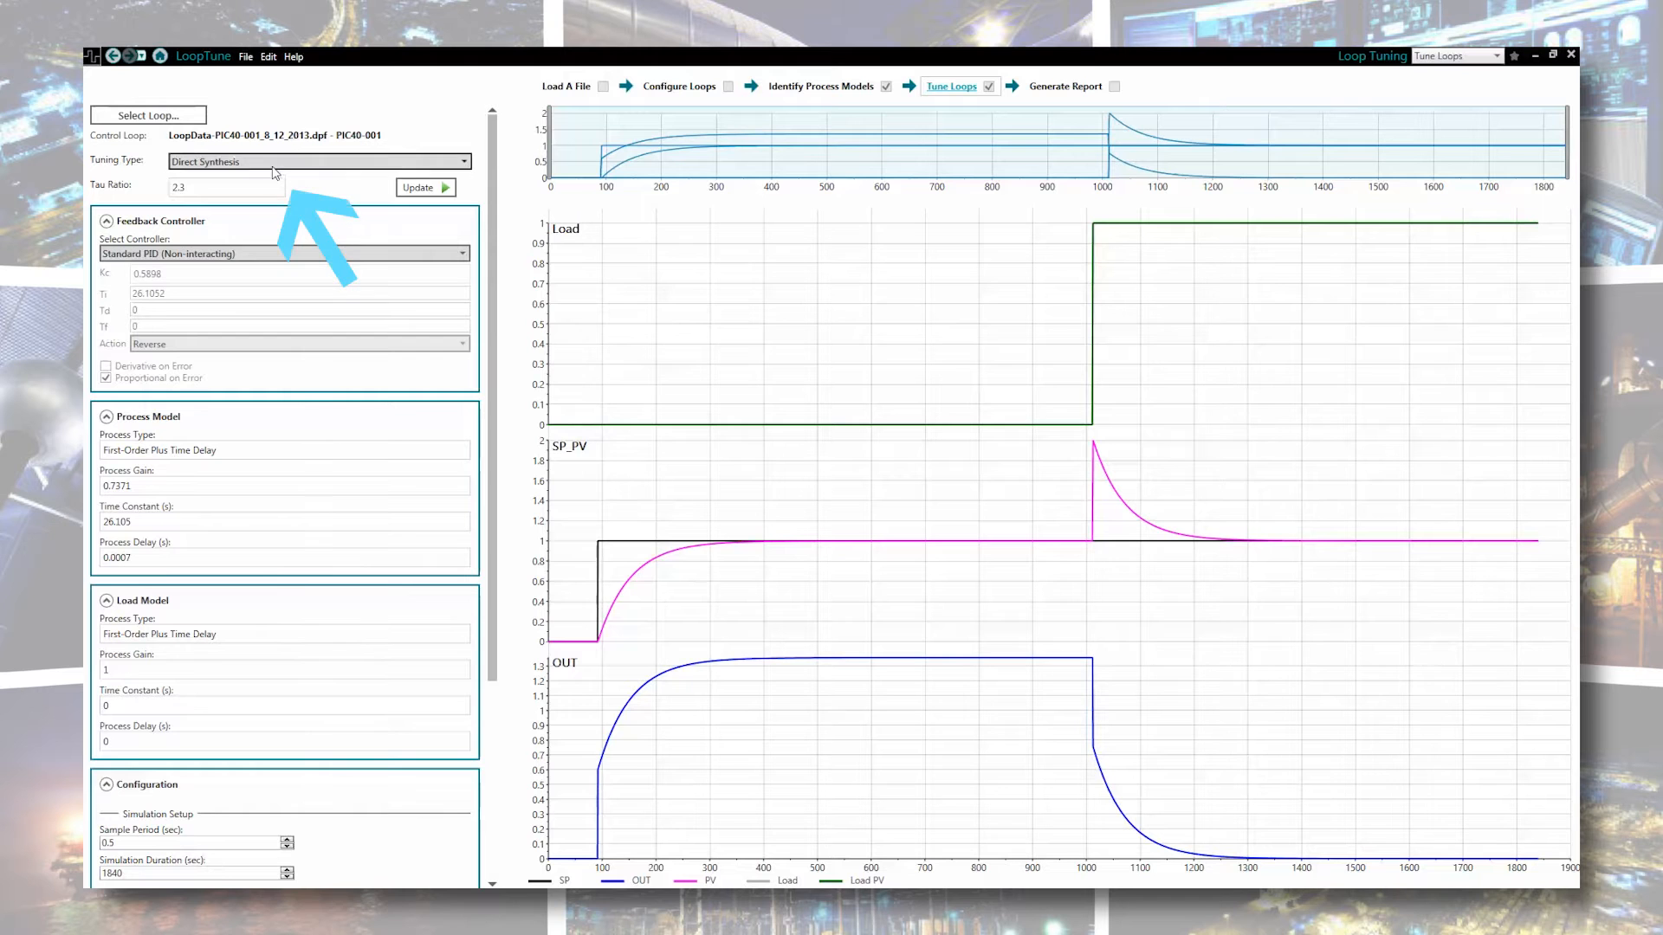
click(316, 162)
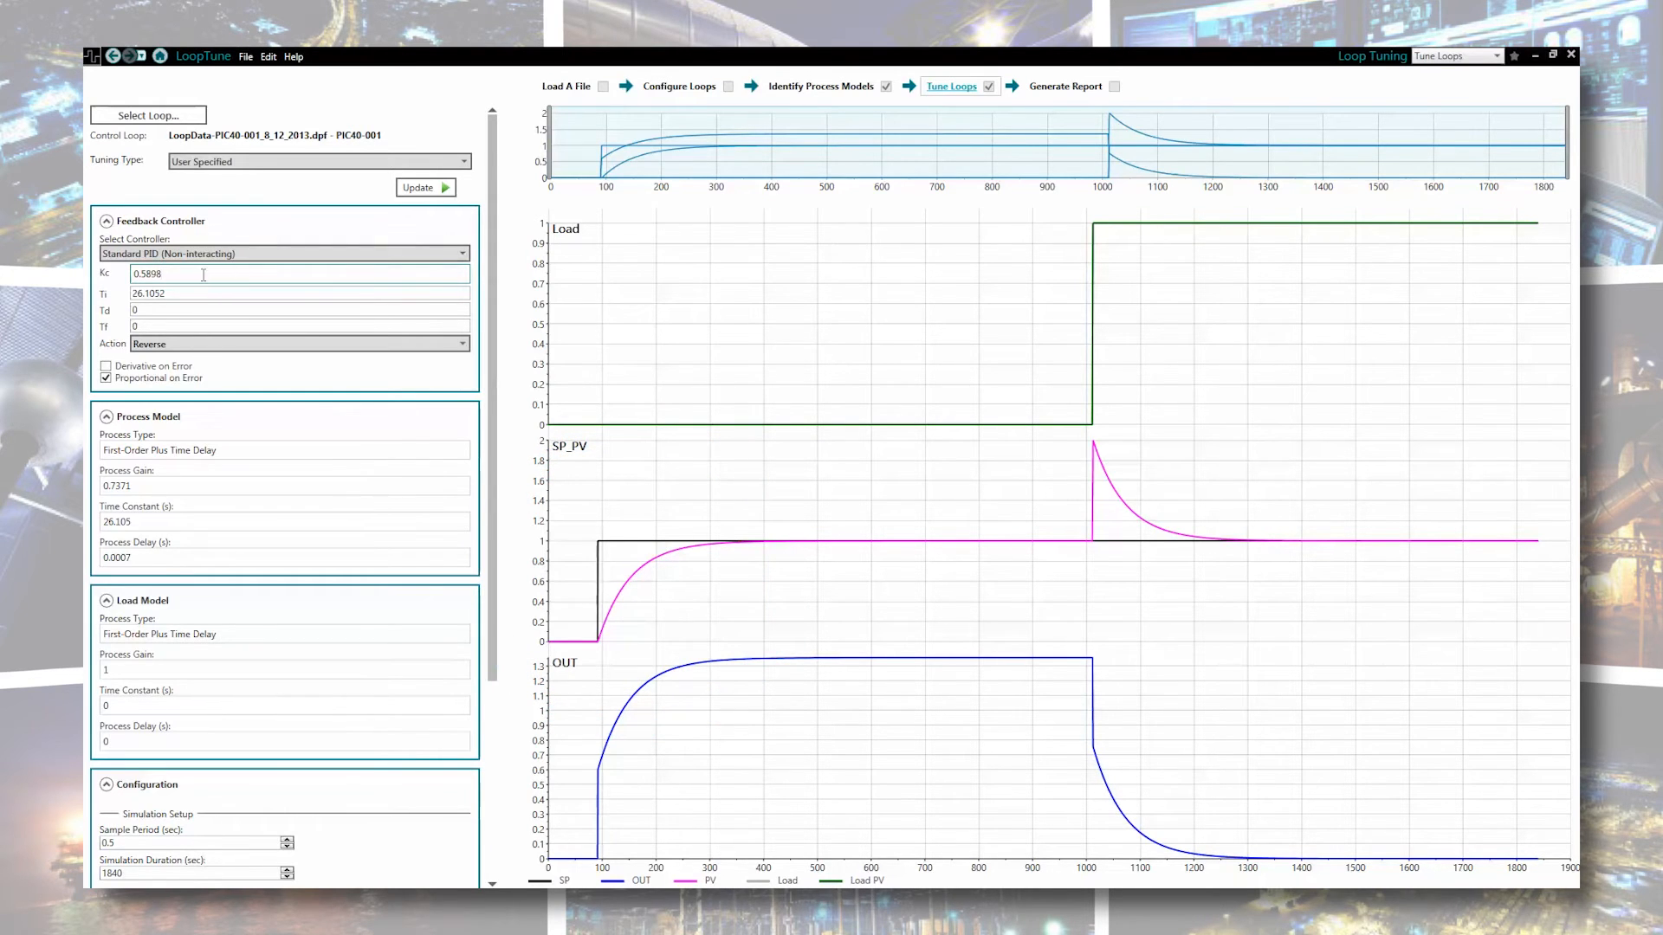
- Enter controller gain 10 and rerun the simulation, showing sharp oscillations
triple_click(148, 274)
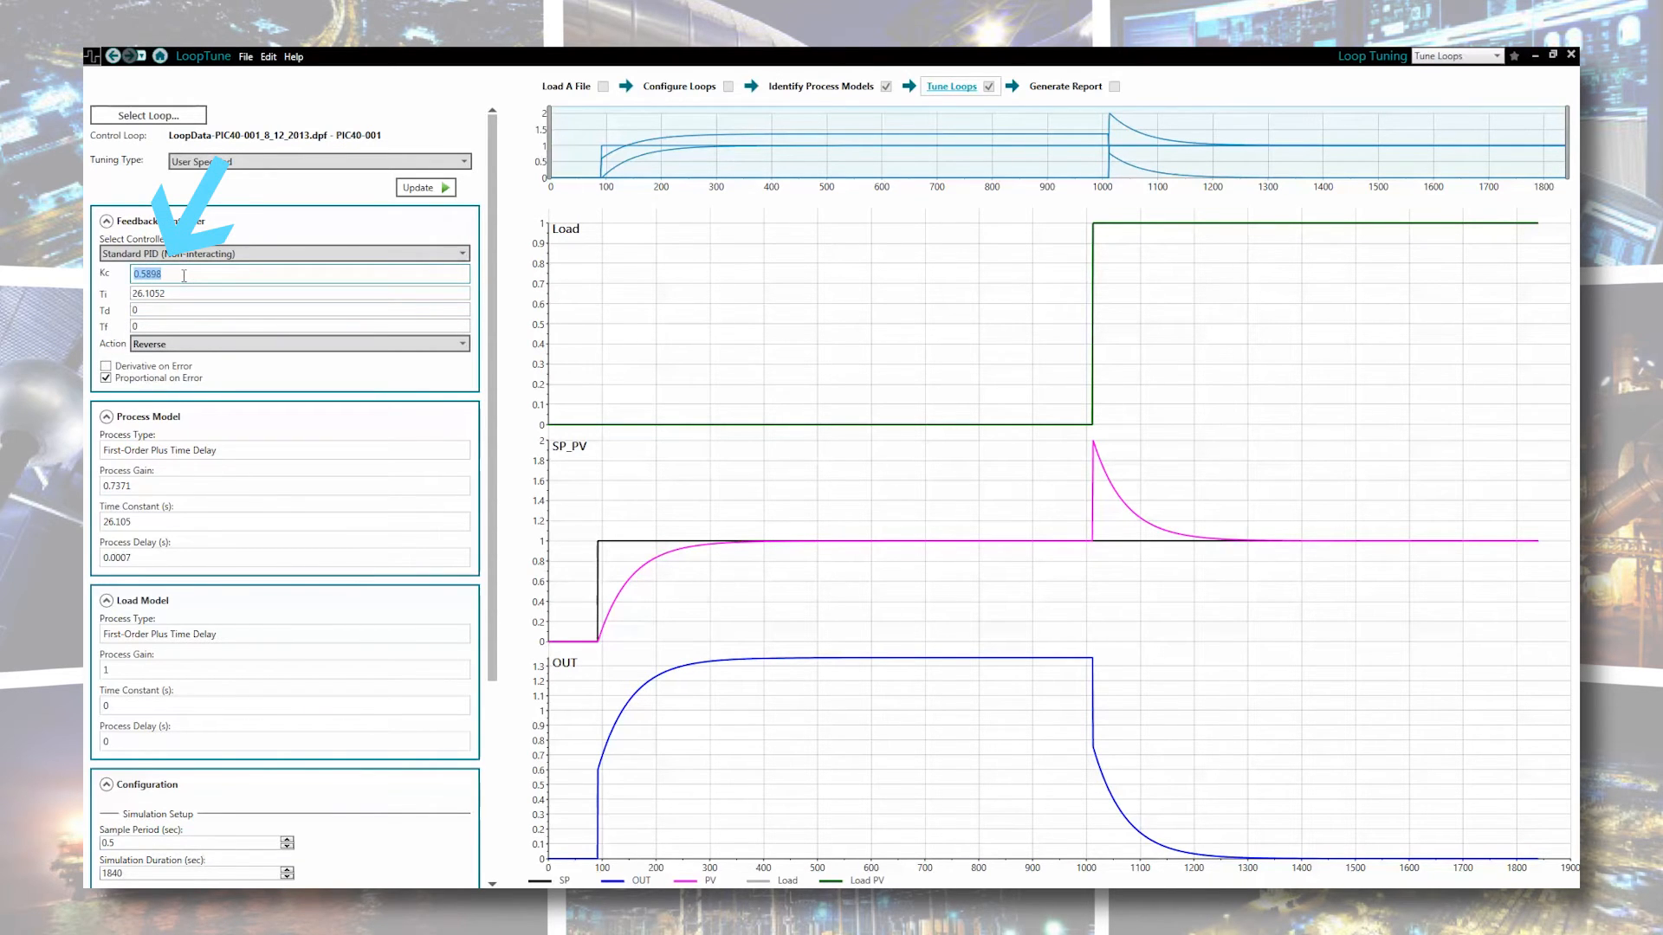
text(10)
click(300, 293)
text(1)
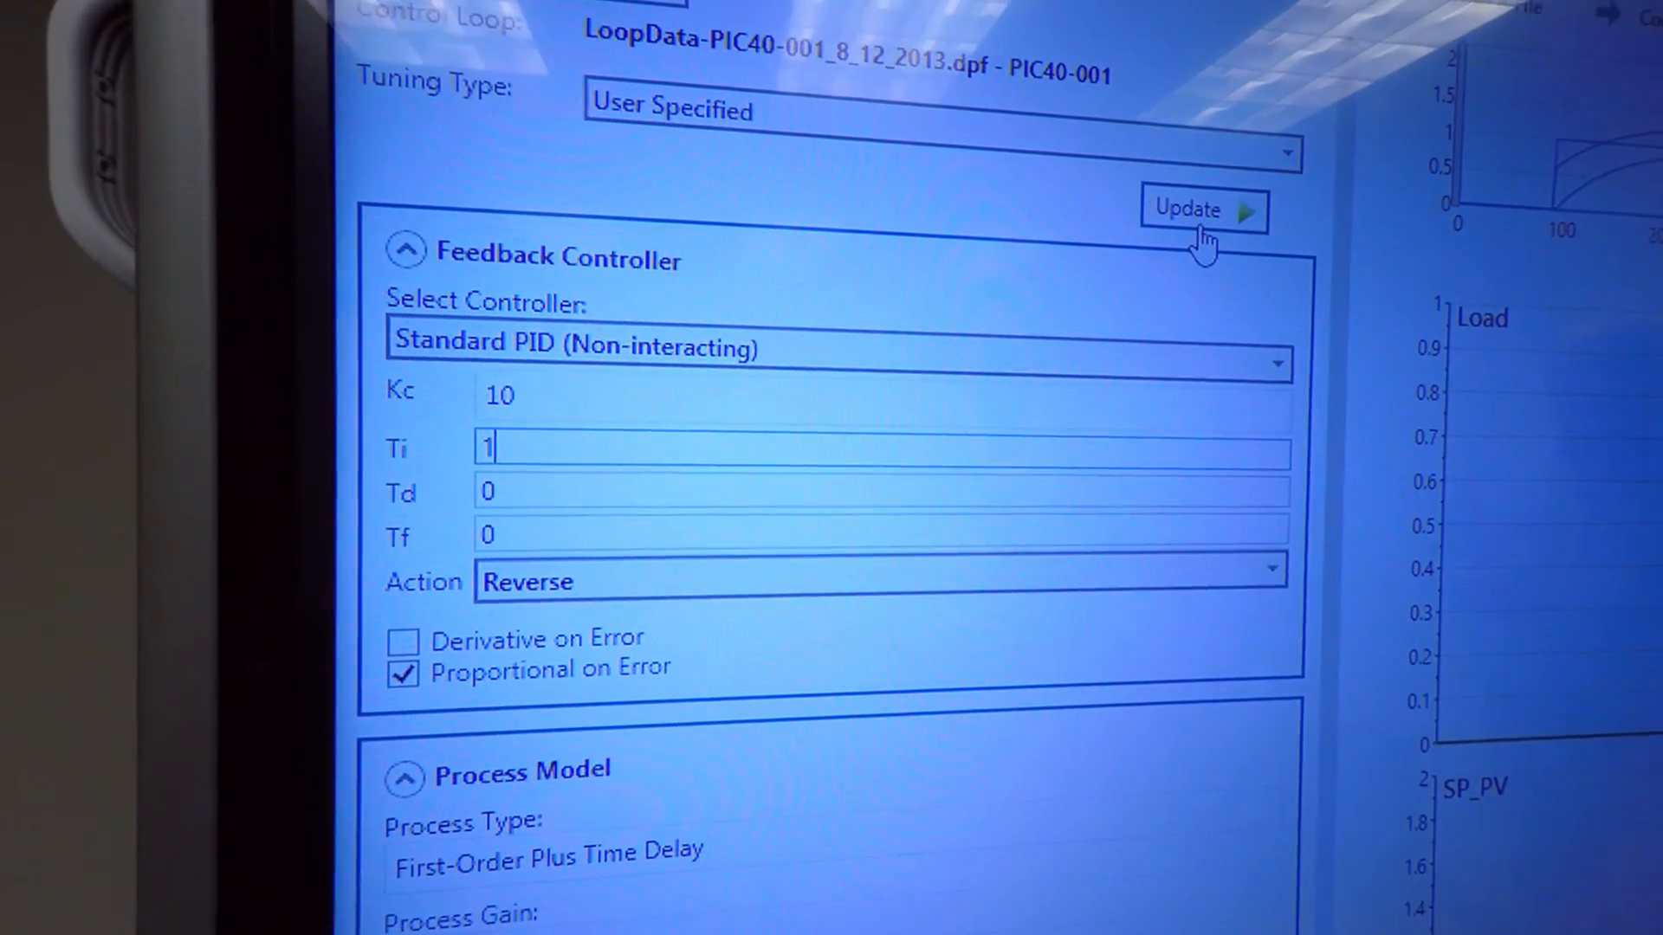
click(1204, 208)
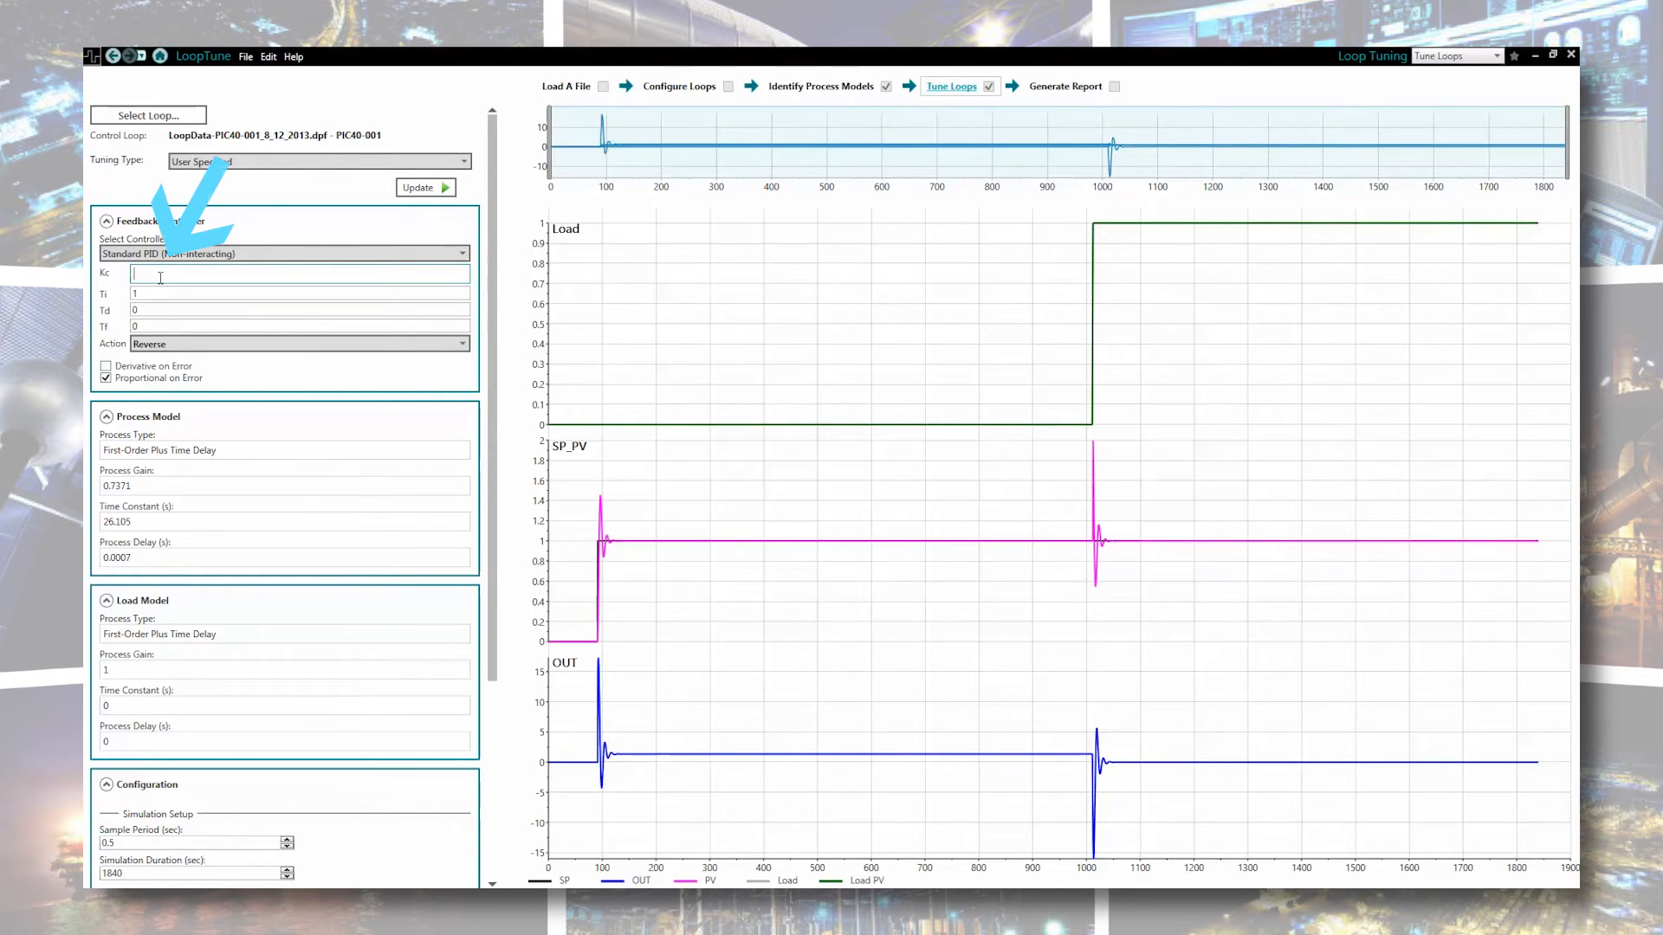
- Enter gain 2 and integral time 25, then update the simulated response
text(2)
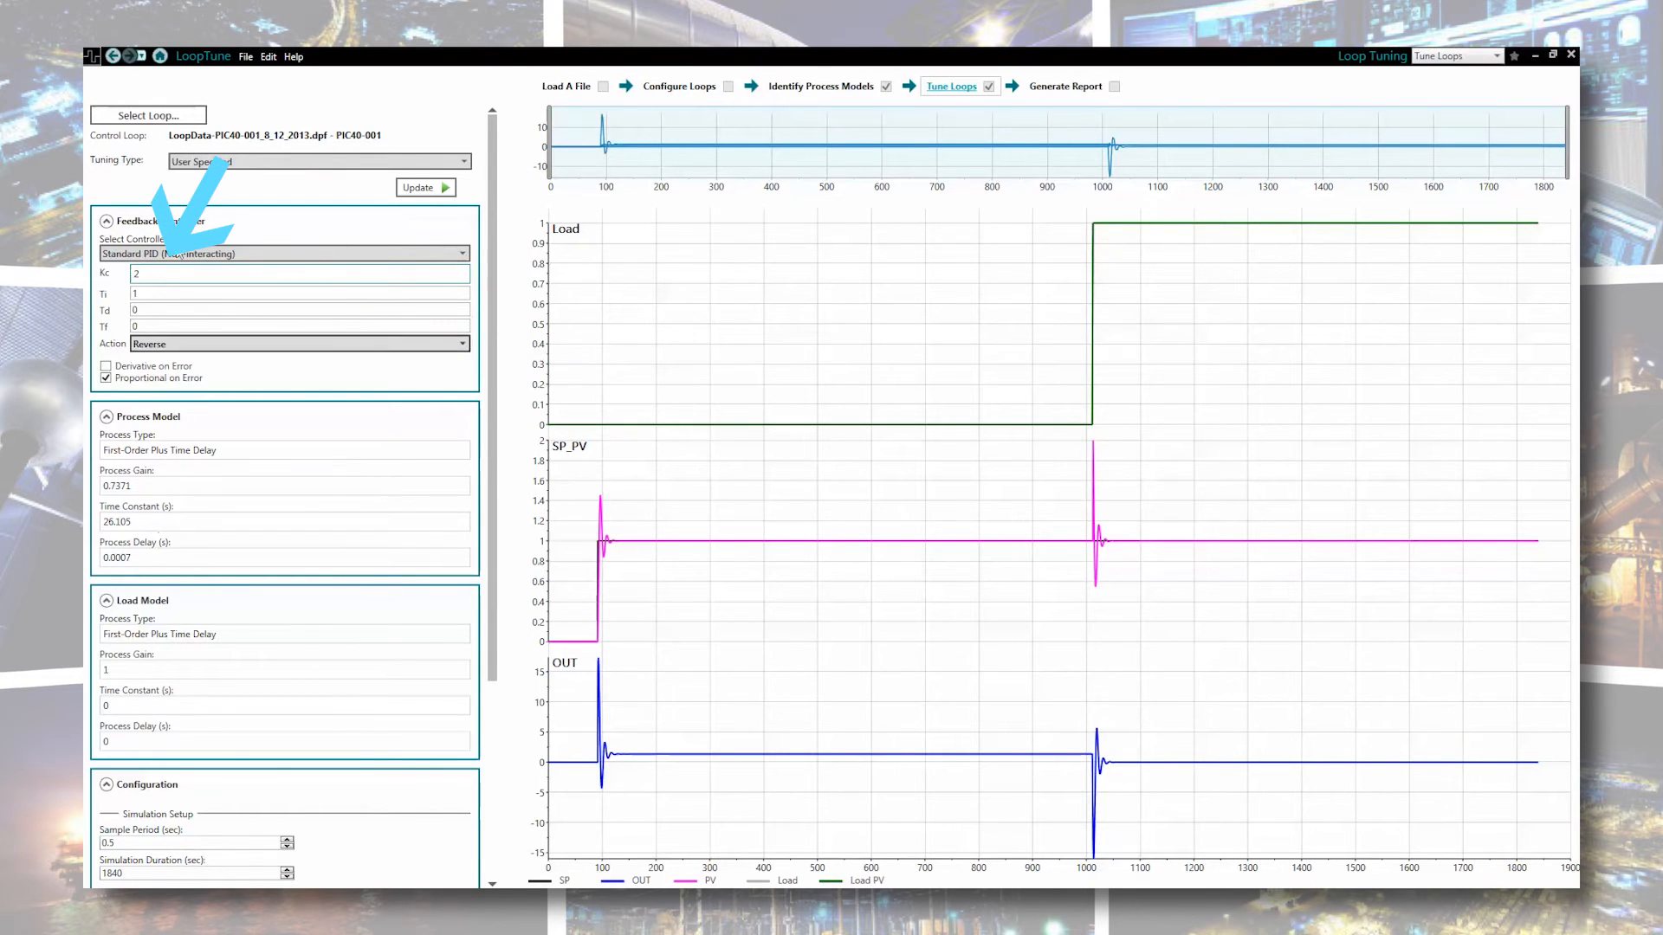
click(297, 294)
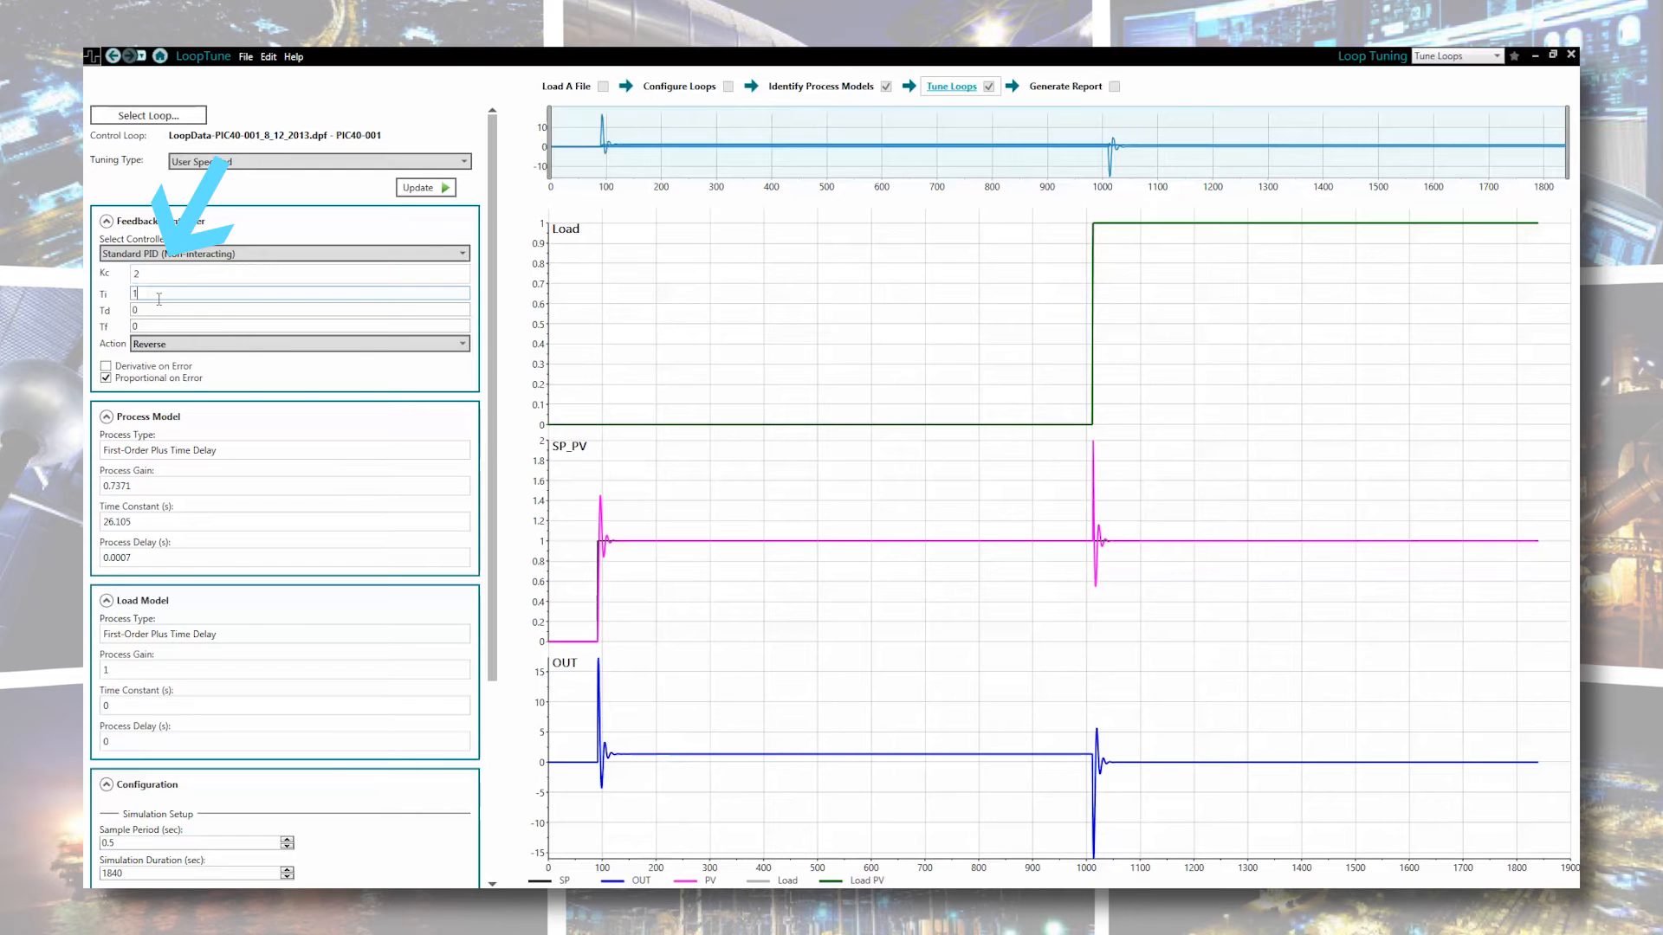
text(25)
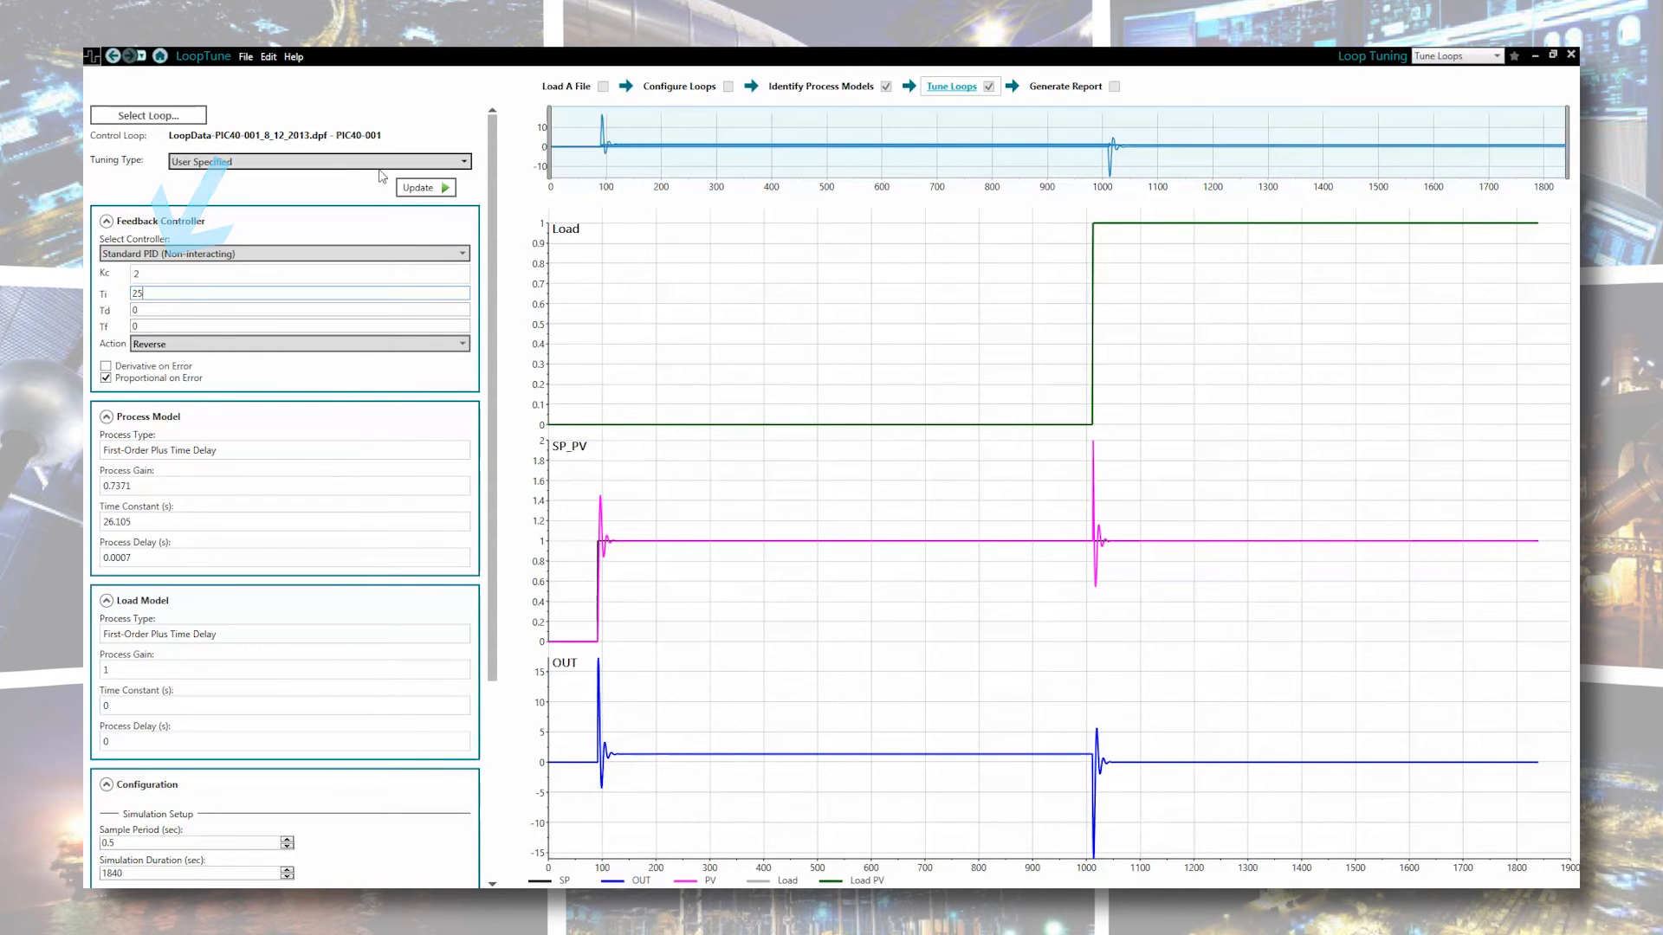
click(426, 187)
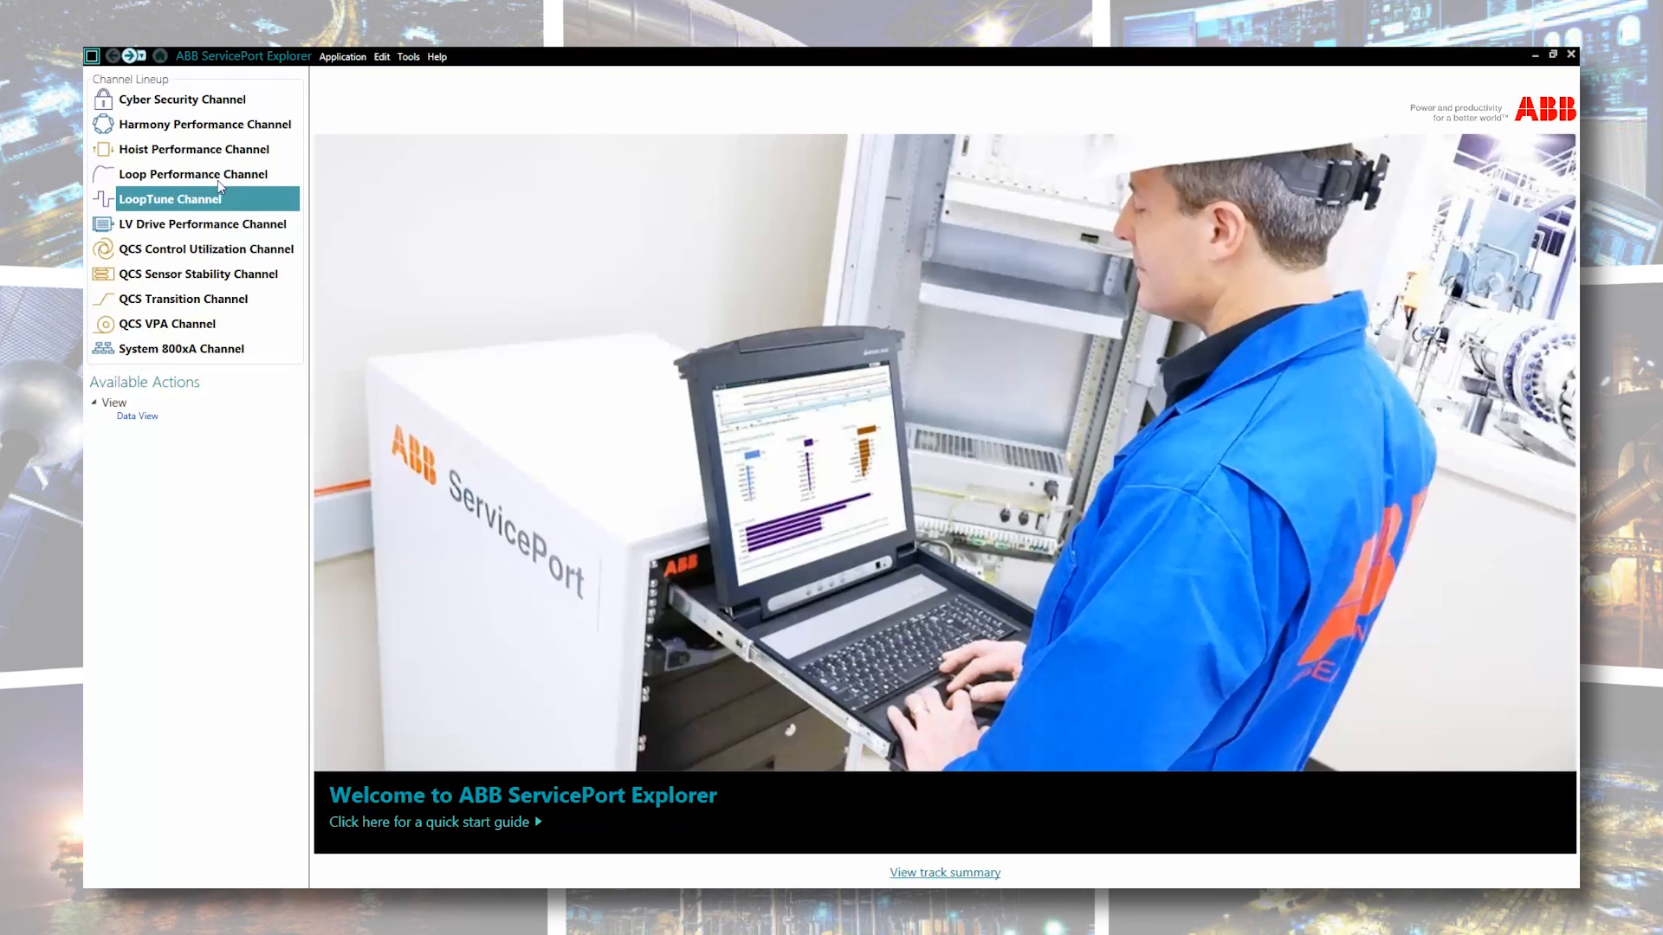
- Select Loop Performance Channel in the Channel Lineup to show its actions
click(193, 174)
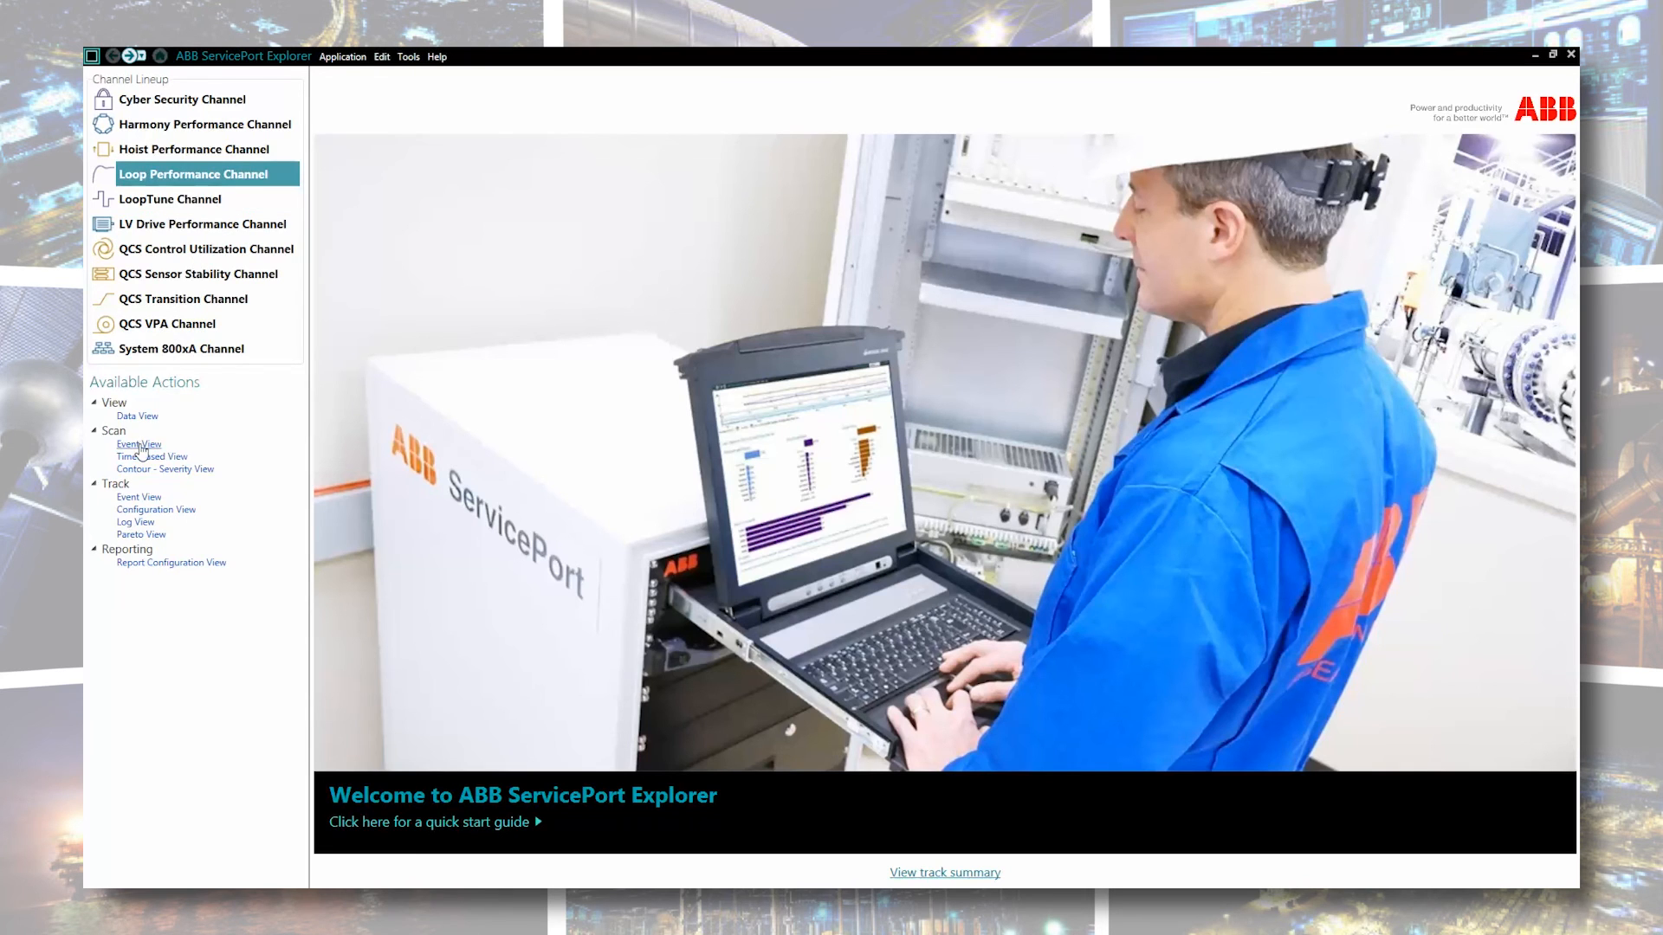